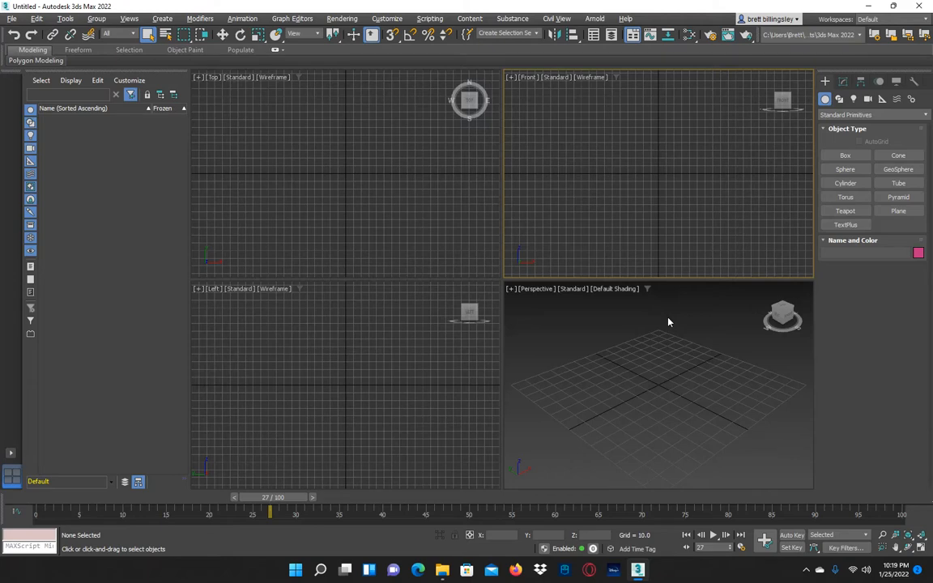
# Create a Box and a larger blue Plane positioned just above it as a tablecloth.
pyautogui.click(845, 155)
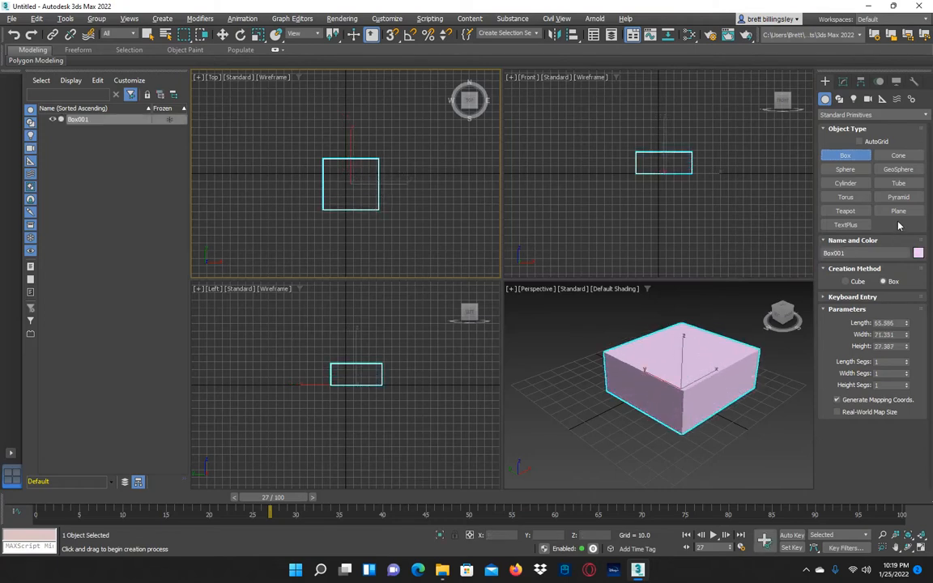
pyautogui.click(897, 211)
pyautogui.write('50')
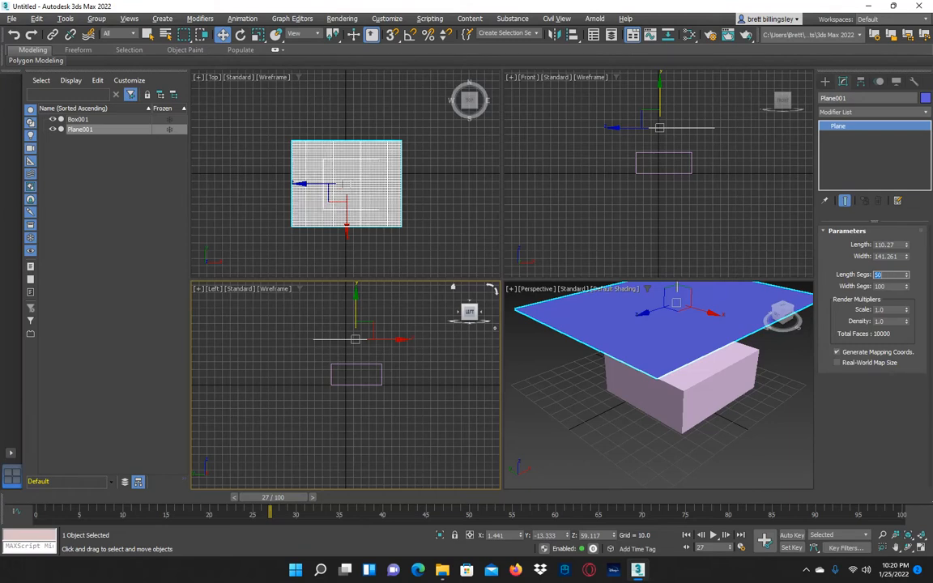
# Add a Cloth modifier to the plane from the Modifier List.
pyautogui.click(883, 285)
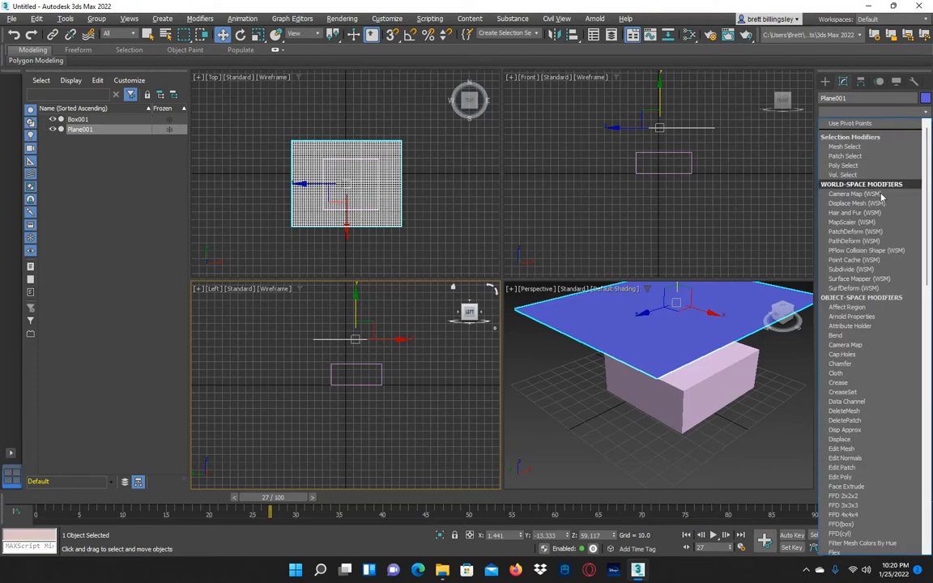
pyautogui.click(835, 372)
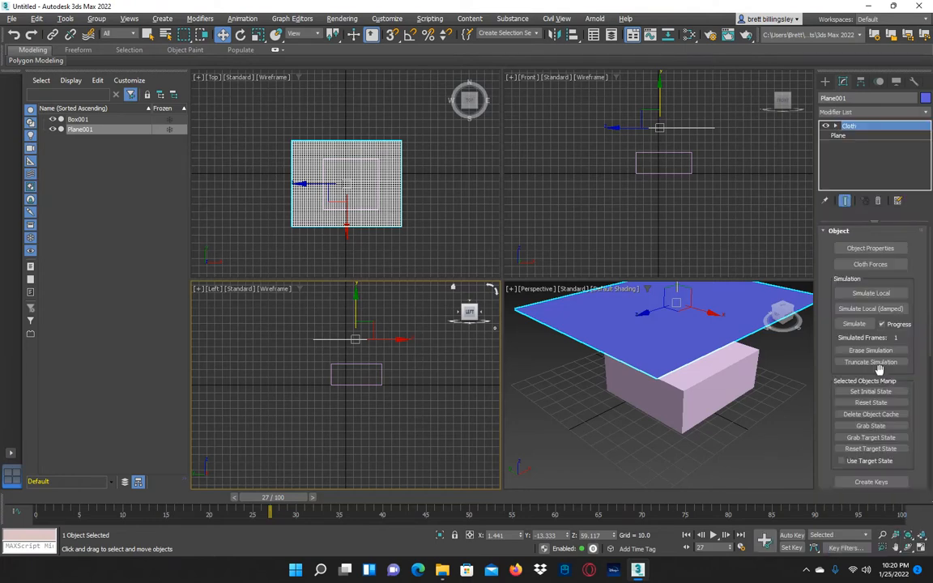
pyautogui.click(870, 248)
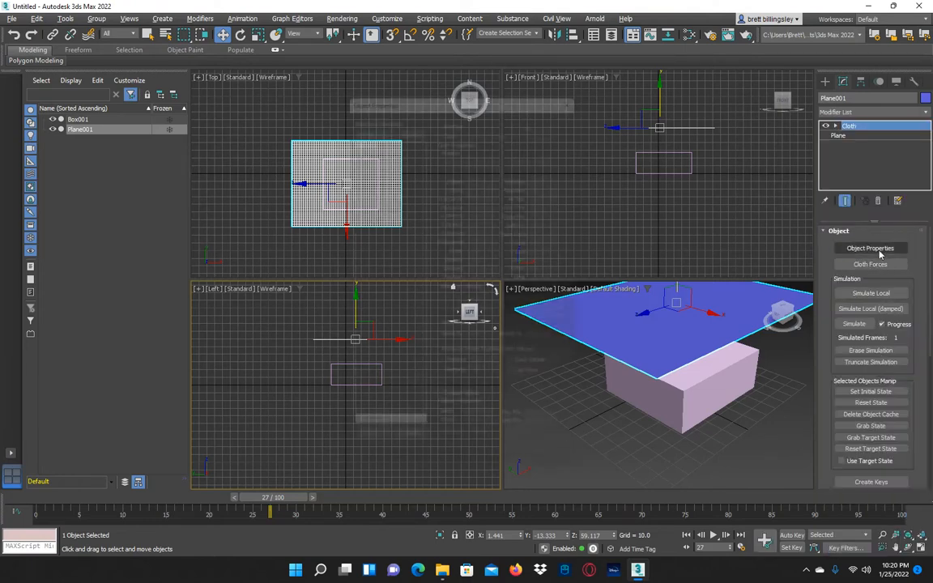
# In Object Properties, set Plane001 as Cloth and add Box001 as a Collision Object.
pyautogui.click(869, 248)
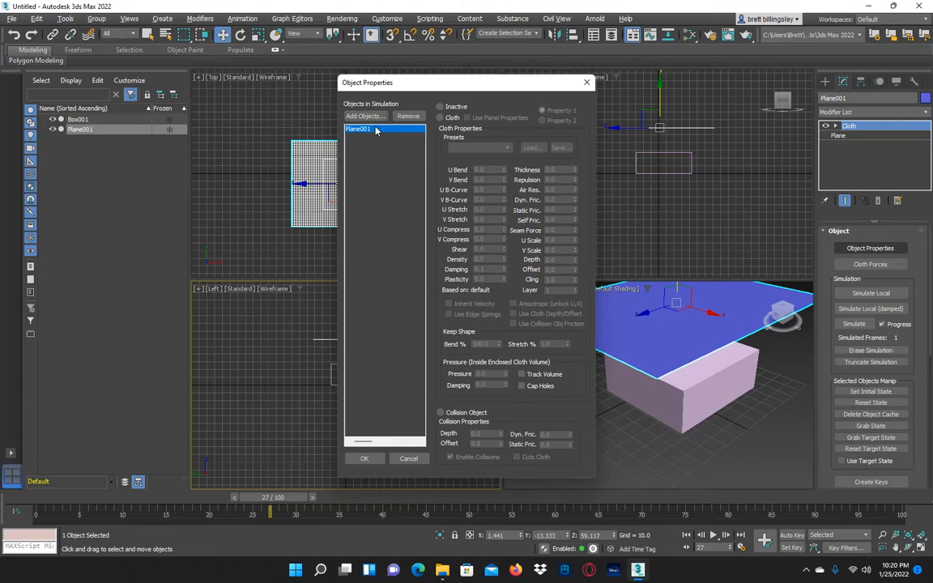
pyautogui.click(440, 118)
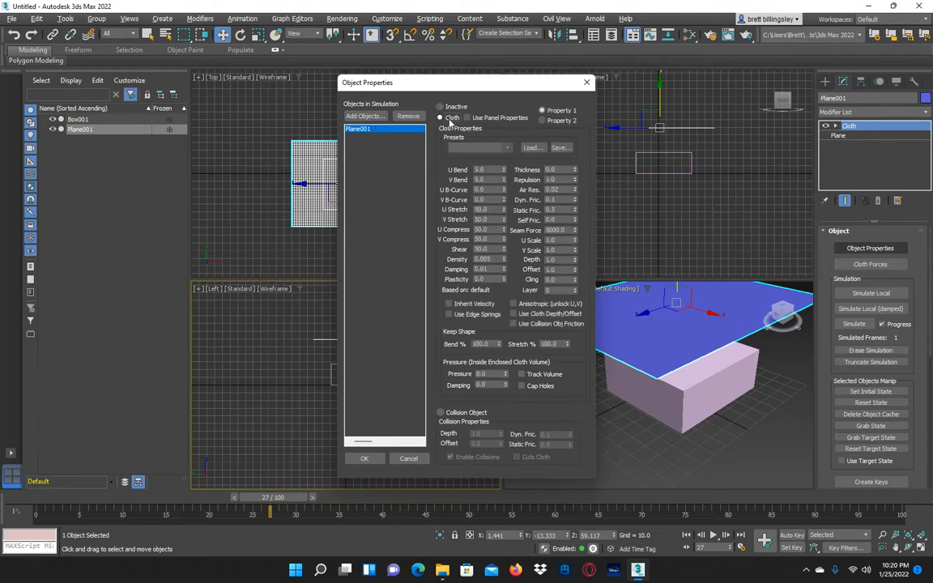
pyautogui.click(366, 116)
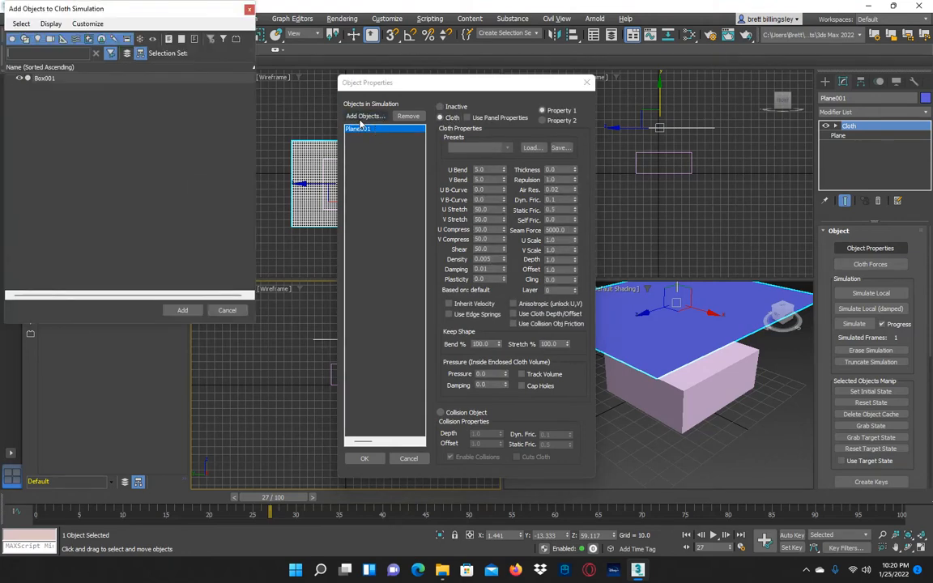
pyautogui.click(45, 78)
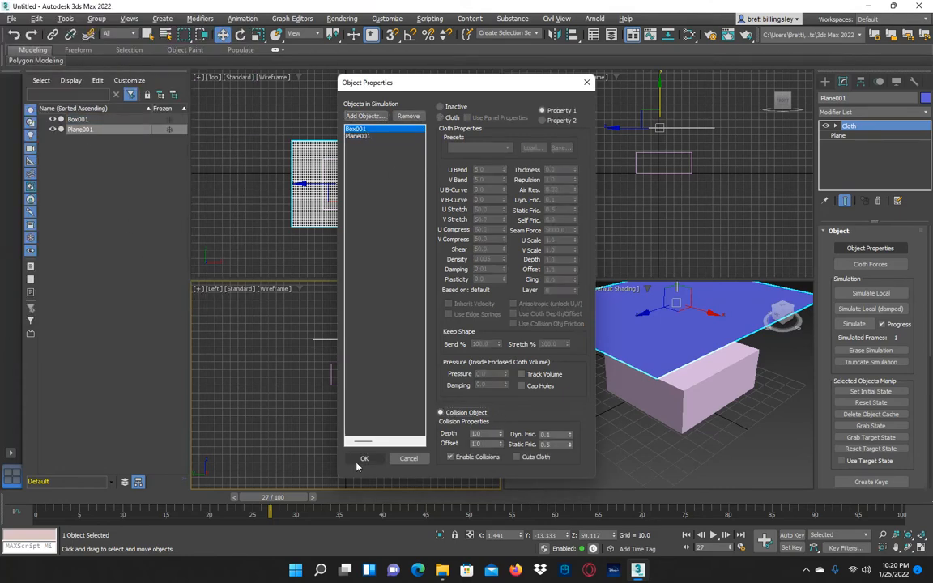
pyautogui.click(363, 459)
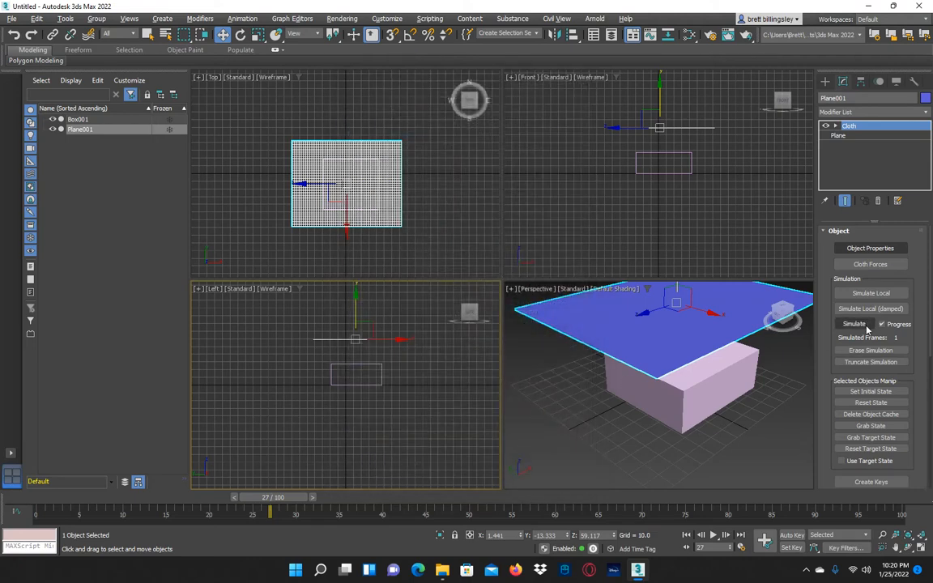
# Simulate the cloth so the plane drapes over the box like a tablecloth.
pyautogui.click(855, 324)
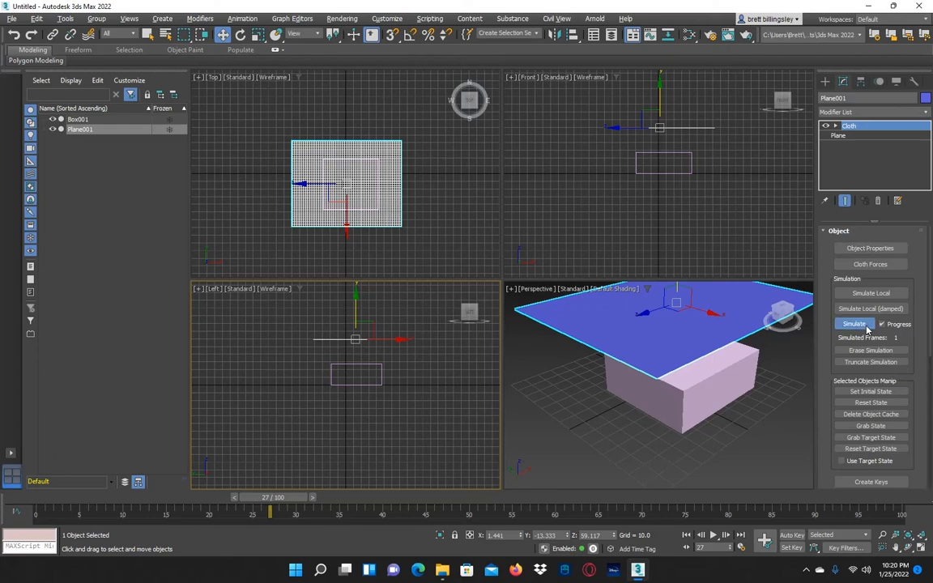
pyautogui.click(853, 324)
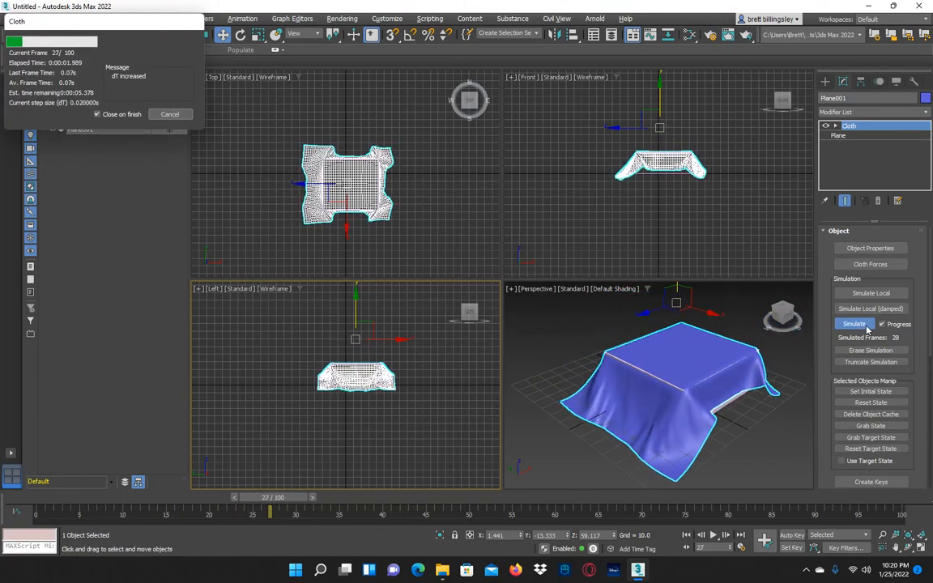